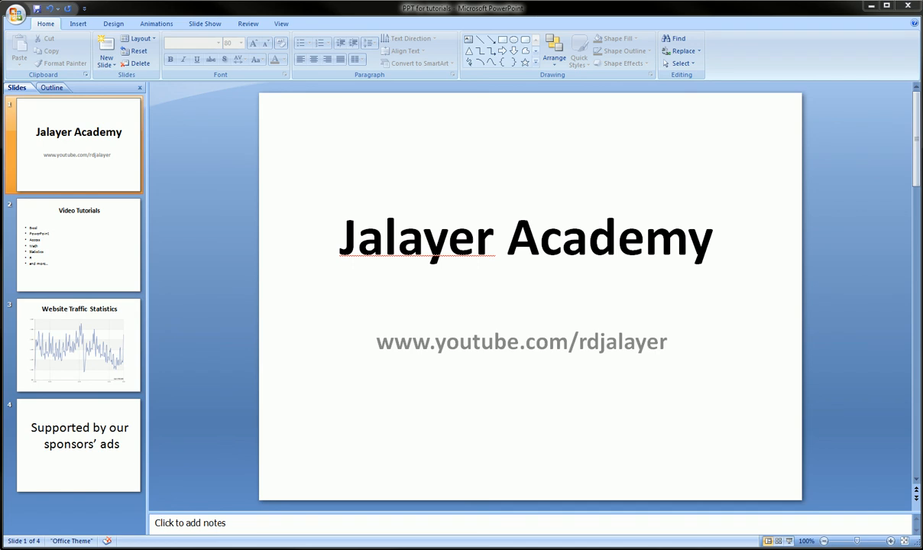
Step: Review the four plain white slides: title, Video Tutorials and sponsors, ending on the Jalayer Academy title slide
left_click(79, 245)
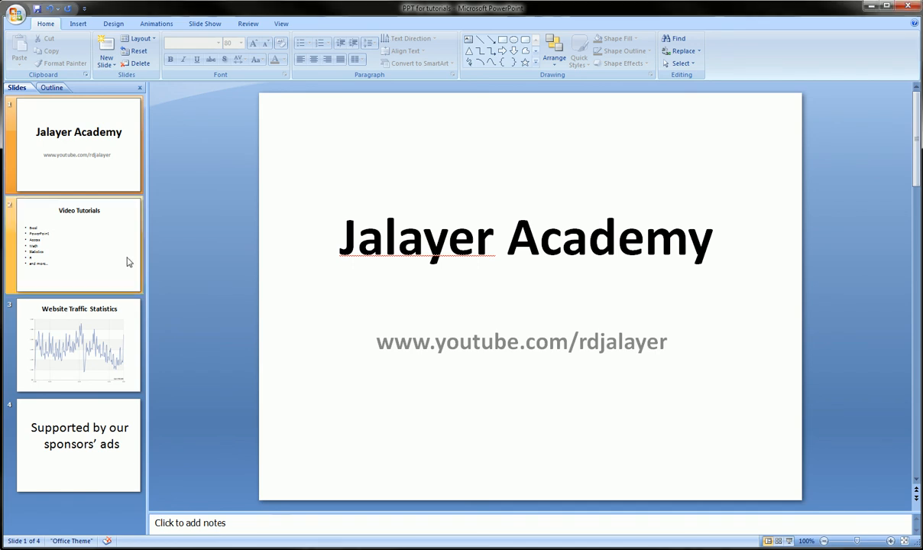
left_click(79, 145)
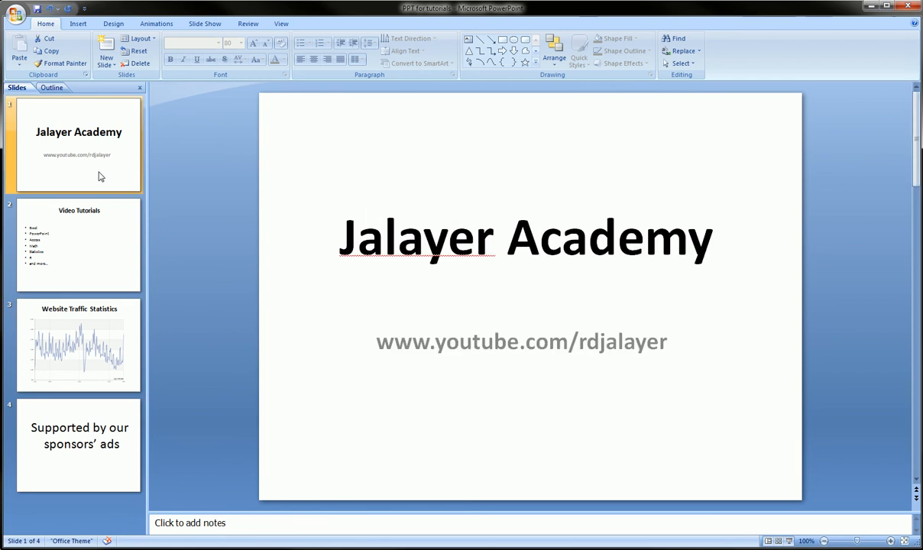
left_click(79, 245)
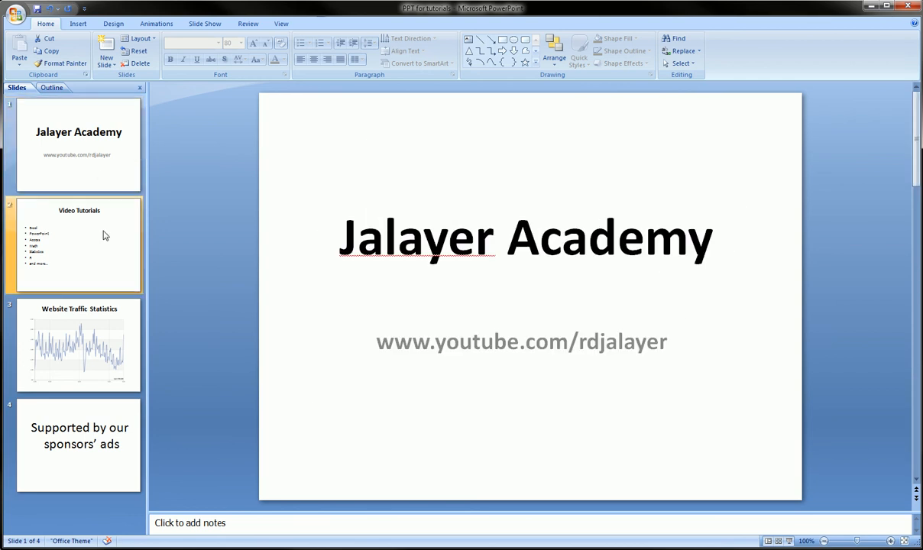
left_click(80, 145)
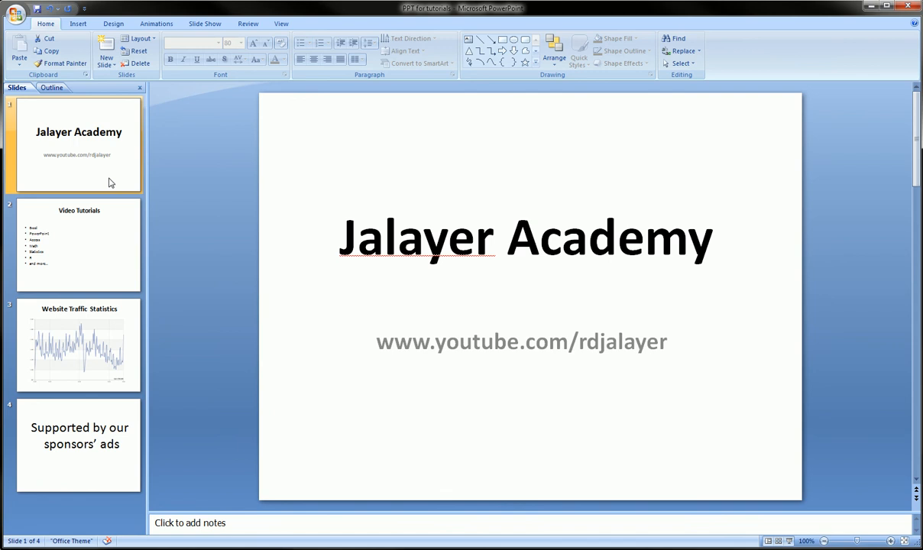
left_click(80, 245)
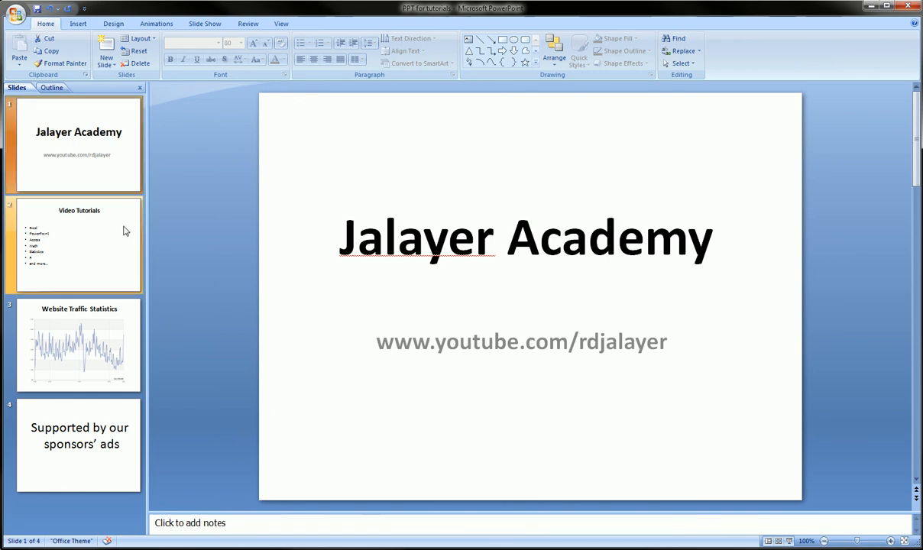
left_click(80, 446)
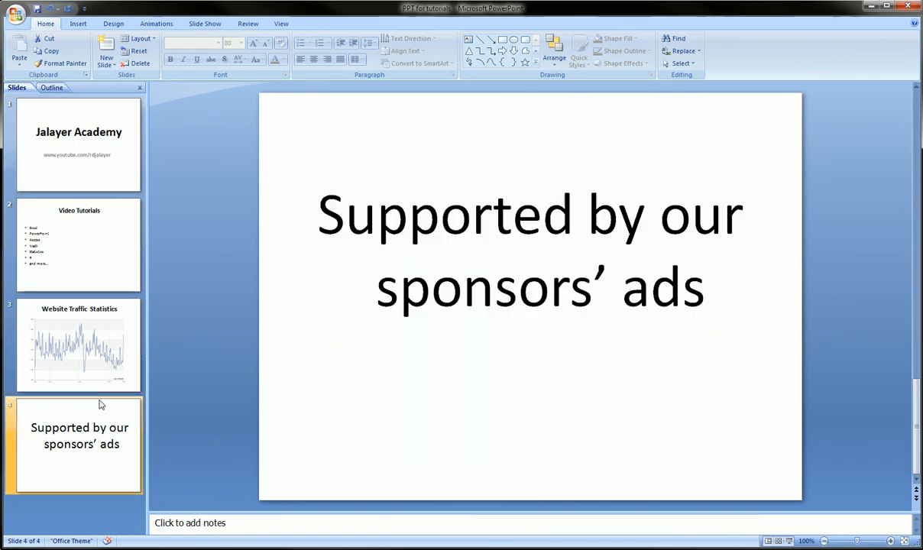
left_click(80, 244)
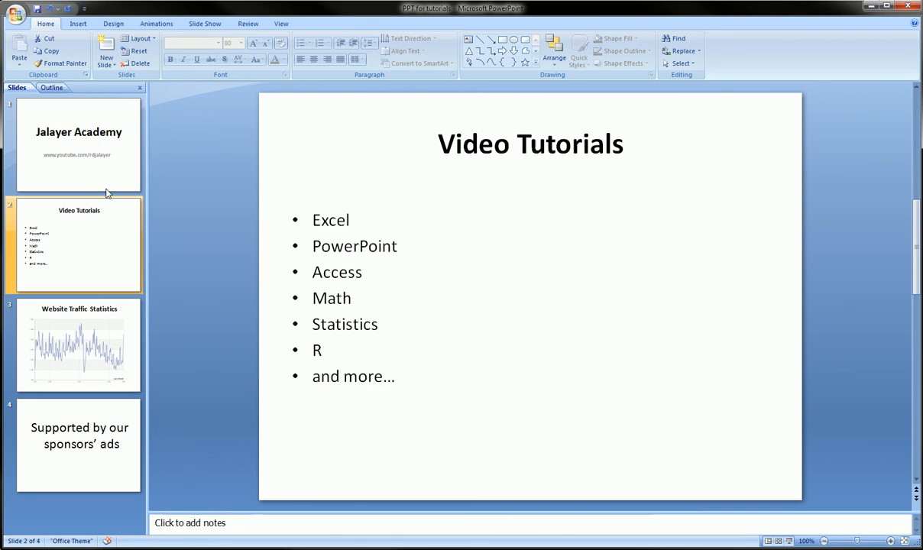
left_click(79, 145)
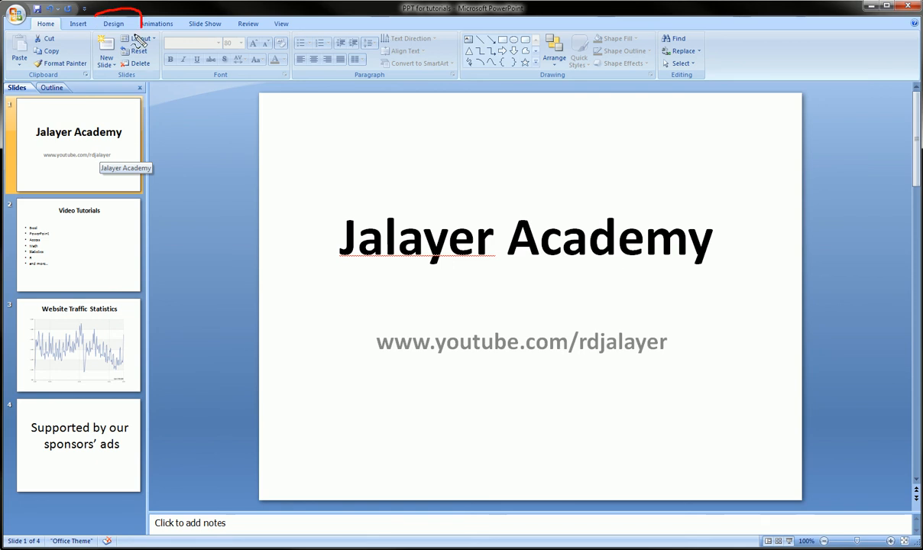
Step: From the Design Themes gallery, try the dark grey theme, then apply the blue wave theme to all slides
left_click(113, 23)
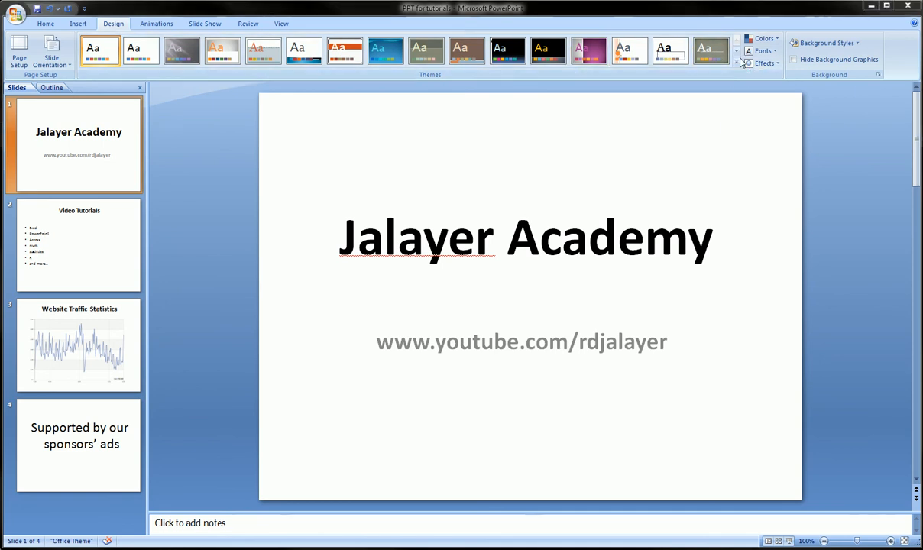
left_click(737, 64)
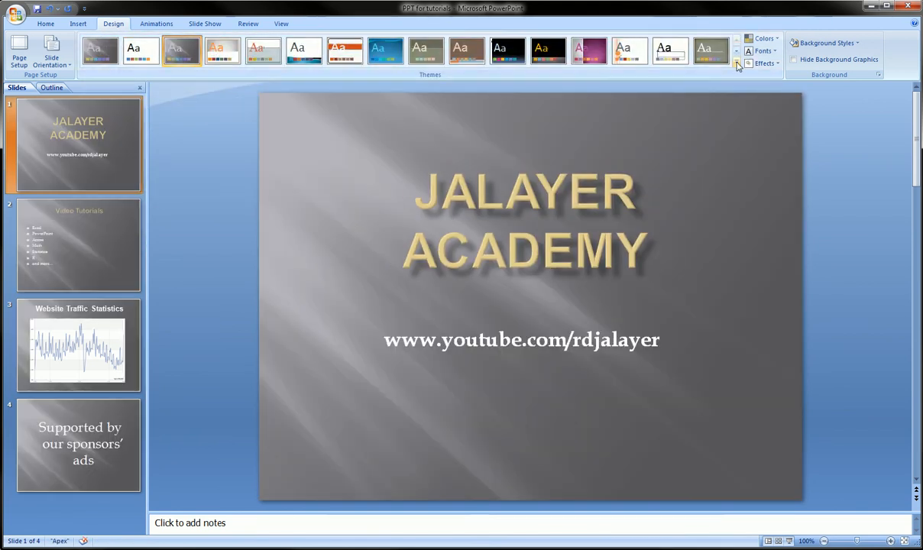
left_click(736, 64)
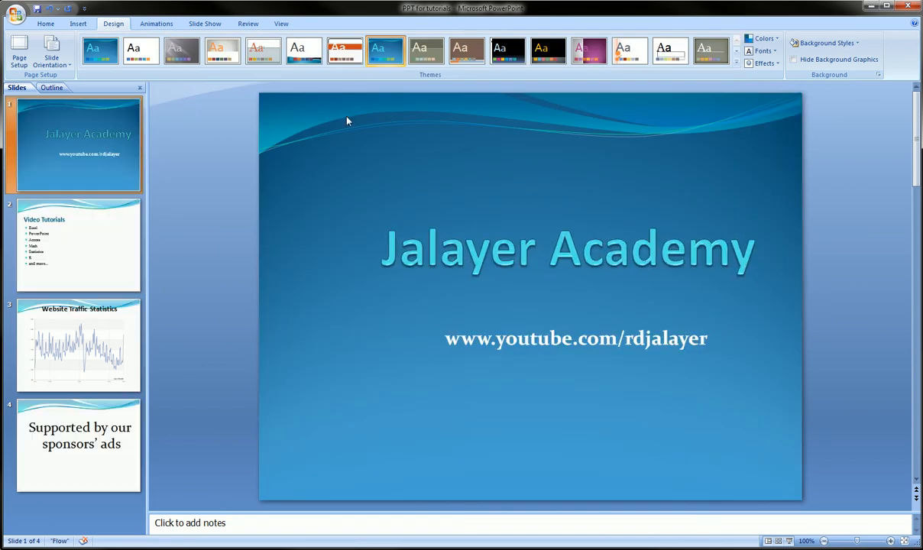
Step: Check the Video Tutorials, sponsors and title slides in the new blue wave theme
left_click(79, 245)
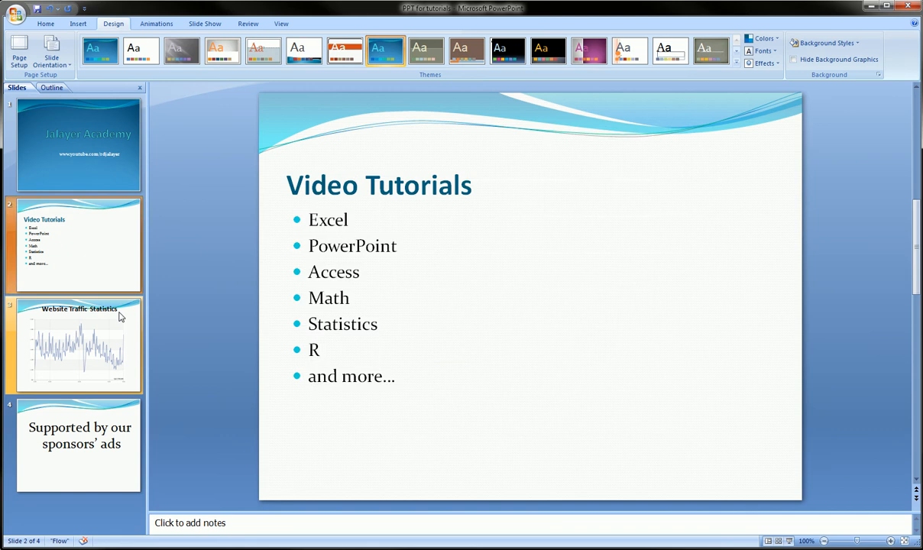
left_click(79, 446)
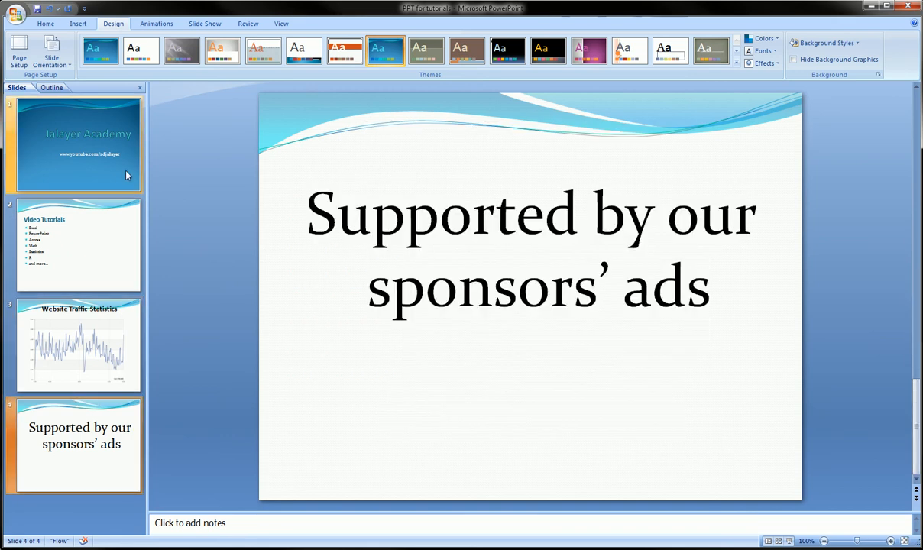
left_click(76, 145)
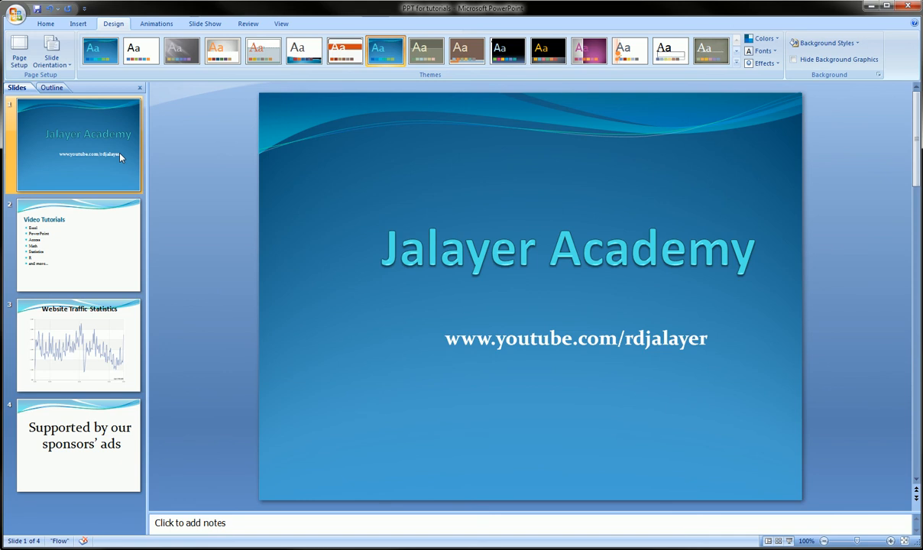
mouse_move(319, 235)
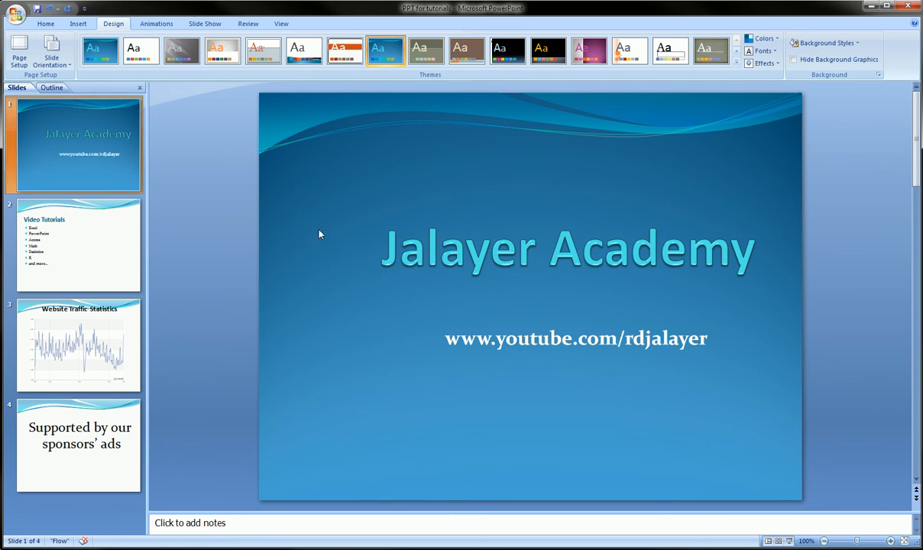
left_click(80, 447)
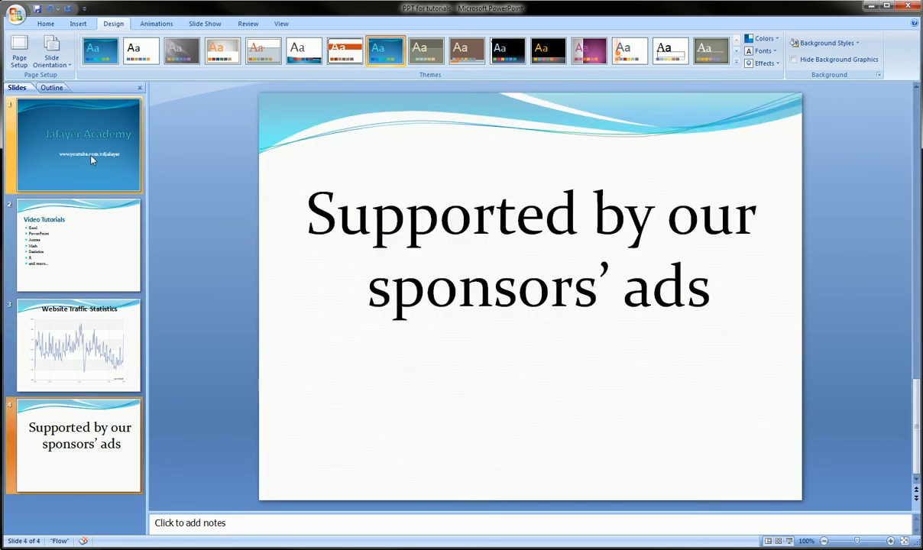
left_click(76, 145)
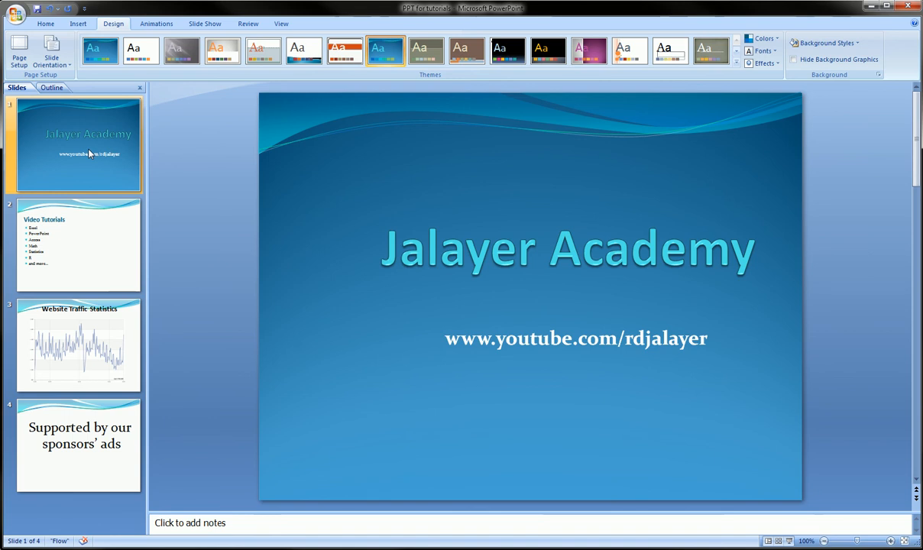
left_click(79, 245)
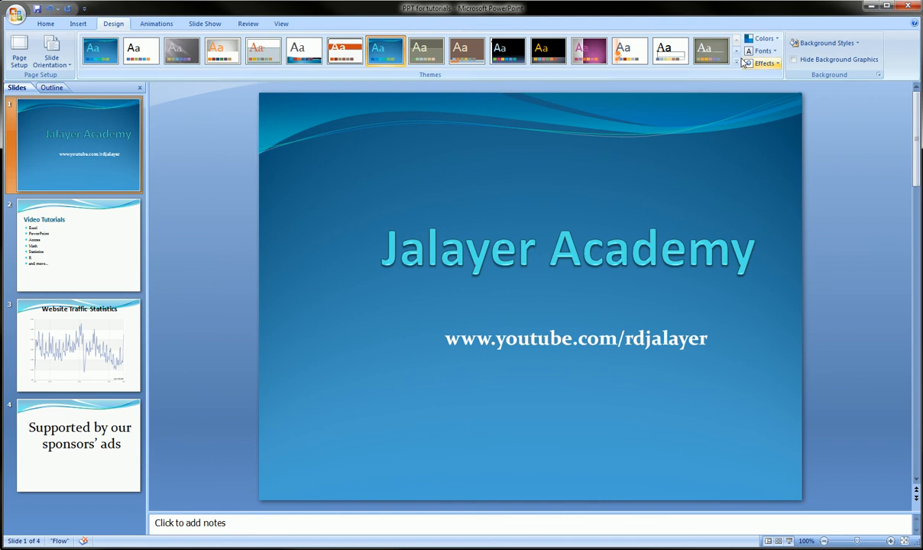
Step: Apply the brown theme with the orange curved banner and review the title and Website Traffic Statistics slides
left_click(737, 64)
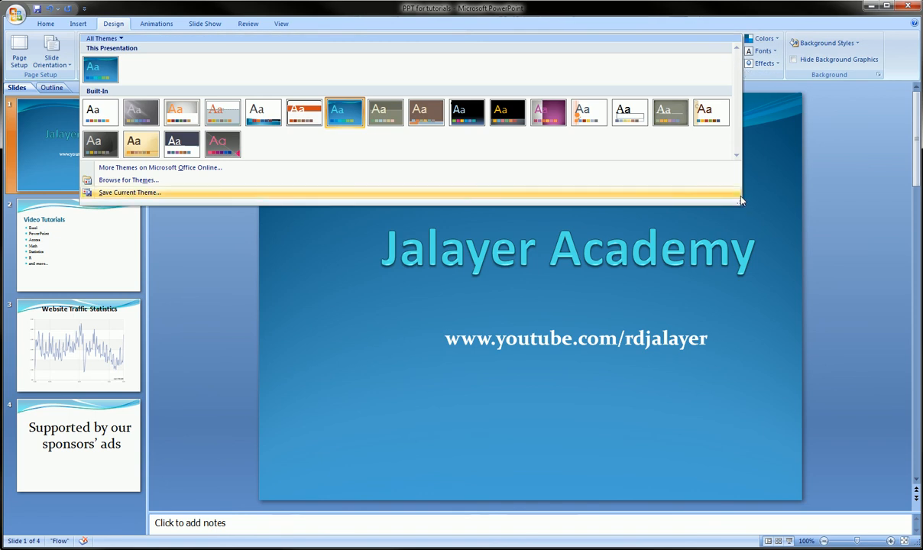
left_click(764, 38)
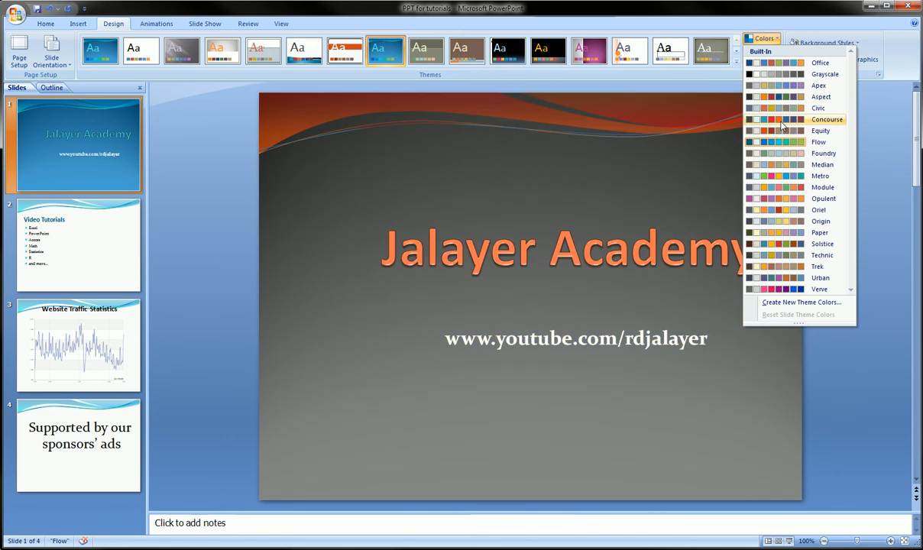
mouse_move(770, 165)
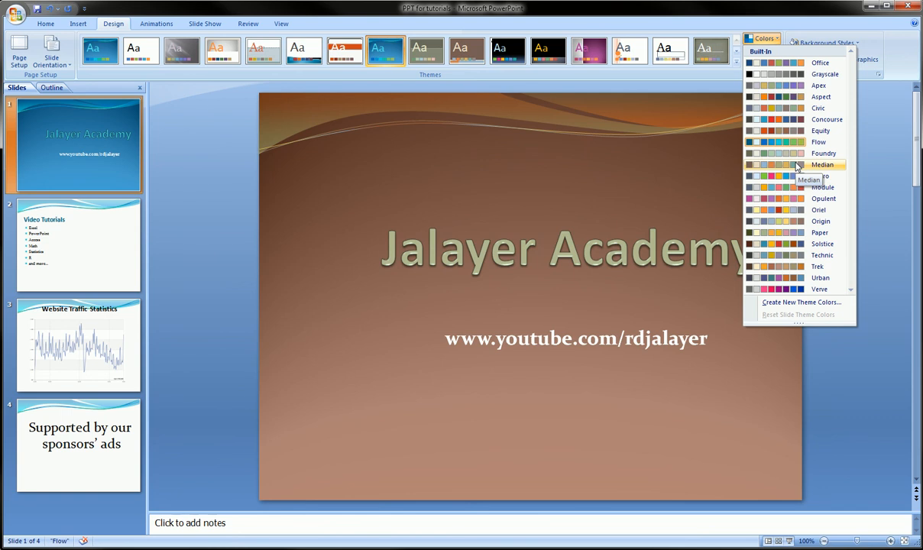
left_click(822, 165)
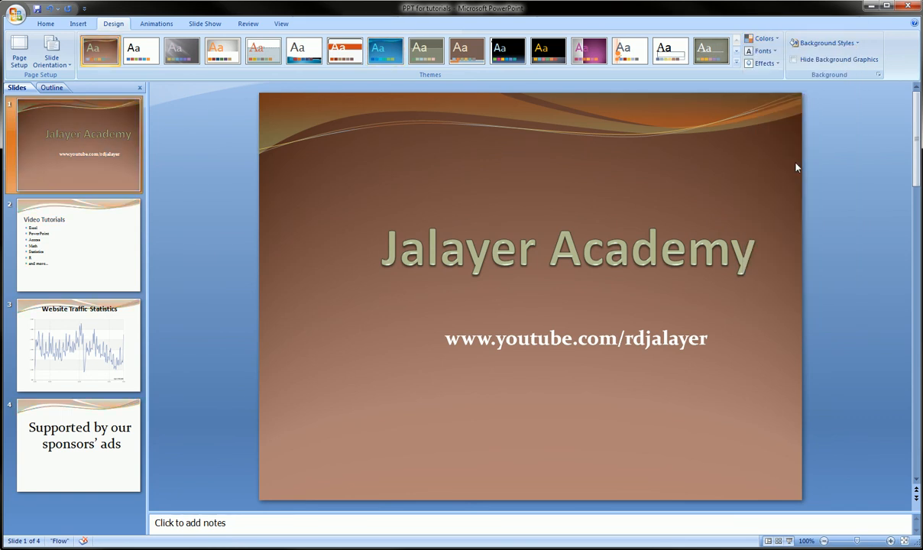
left_click(80, 345)
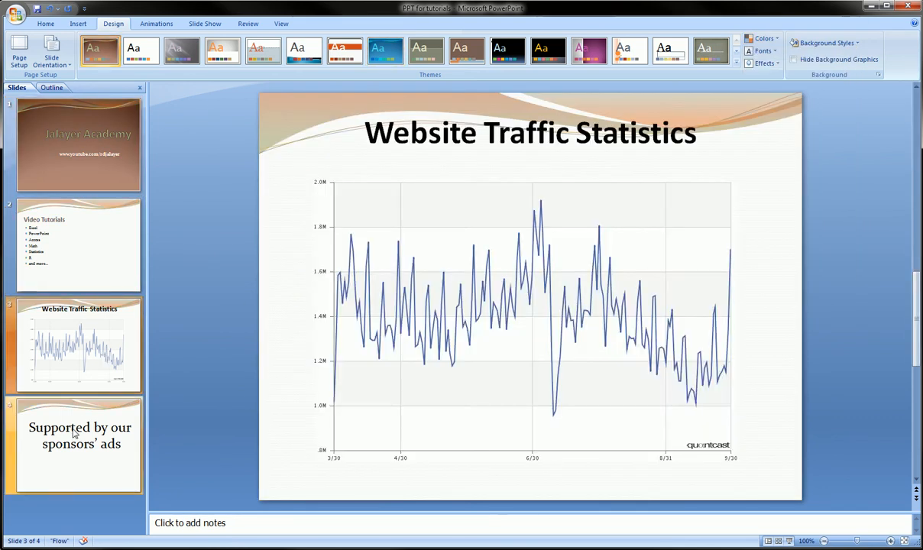
left_click(79, 145)
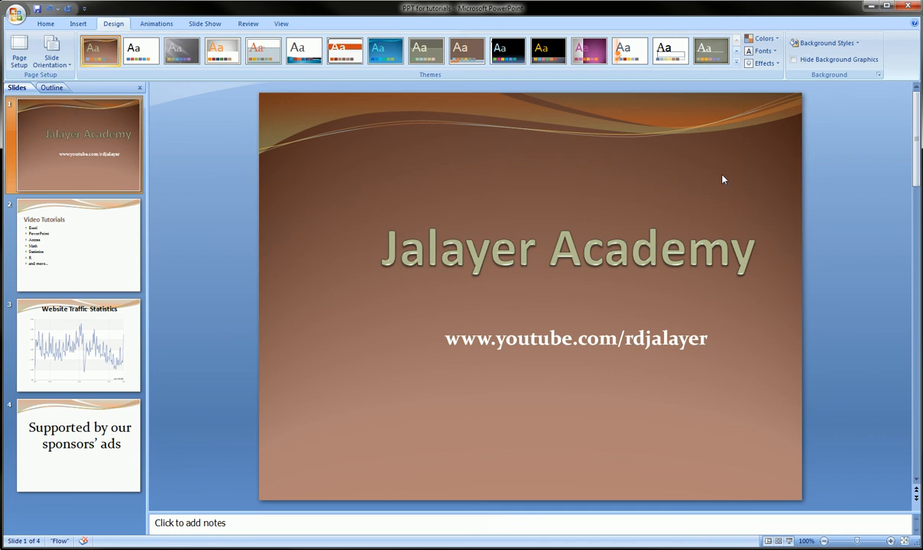
Step: Create new theme colours with red Accent 1 and green Accent 2, named Custom 1
left_click(761, 39)
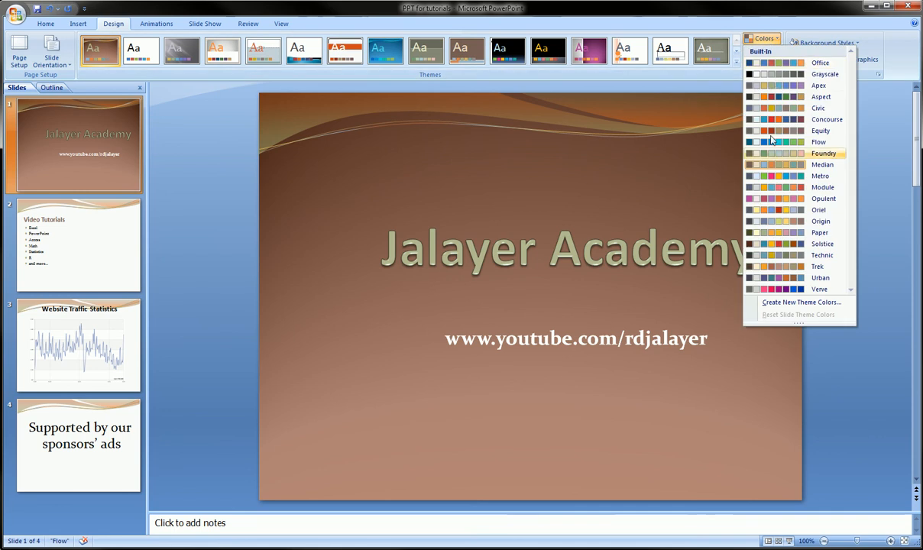
left_click(801, 302)
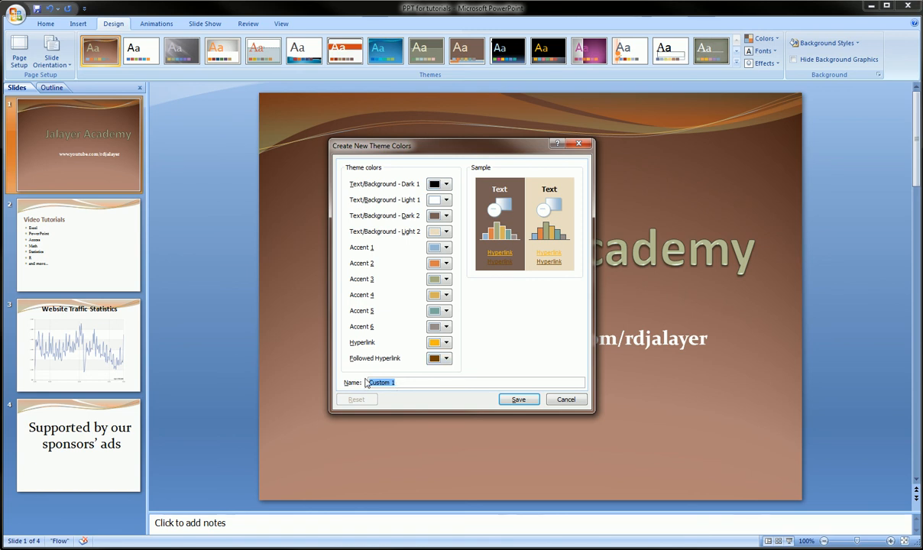
left_click(446, 247)
type("C")
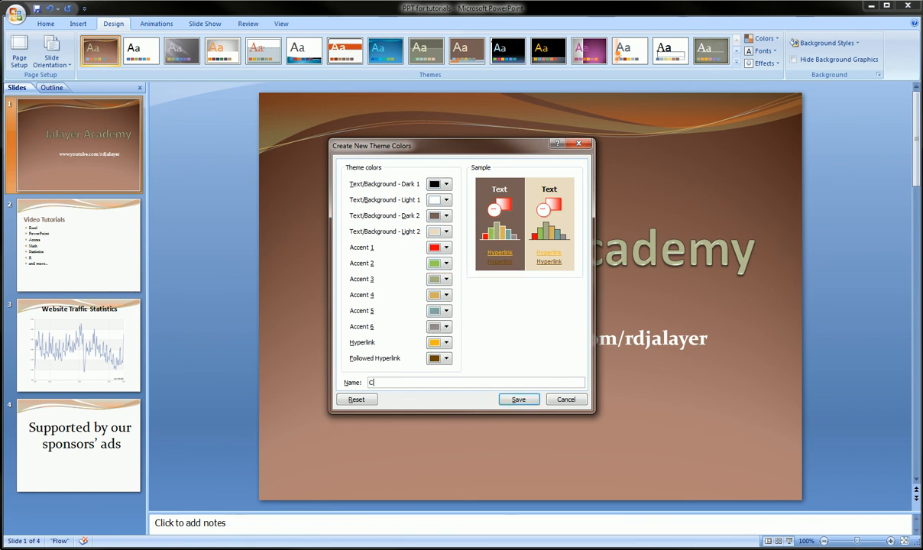
type("ustom")
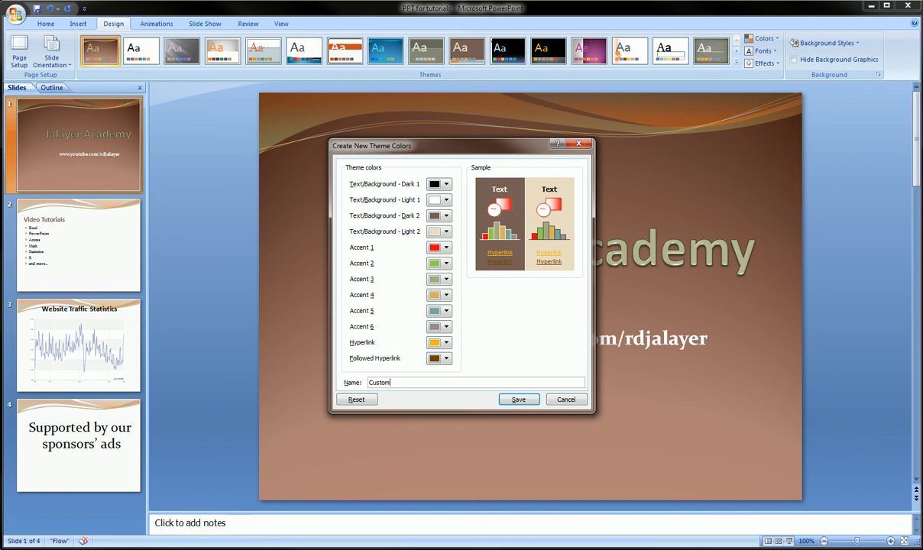
type("1")
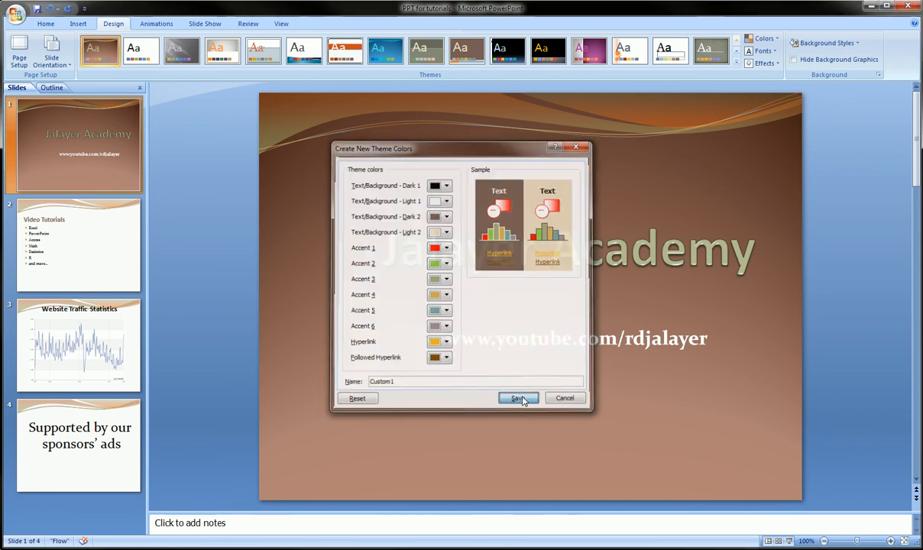
Step: Save the Custom 1 colour set and confirm it is listed and applied, turning the banners green
left_click(518, 397)
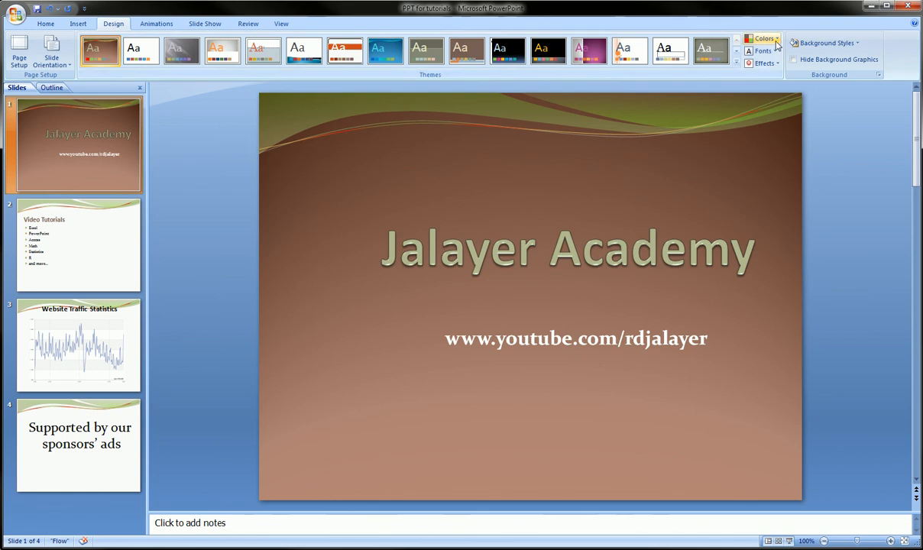
left_click(764, 38)
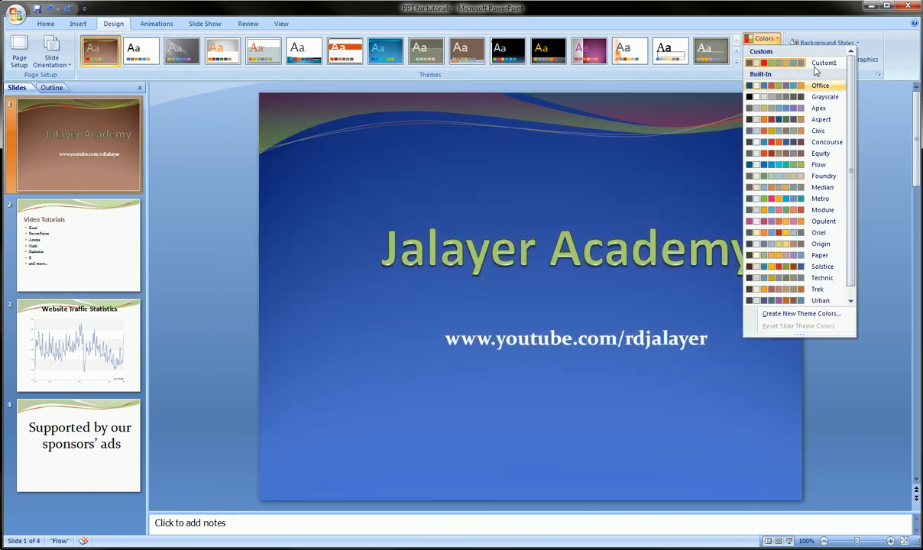
left_click(822, 63)
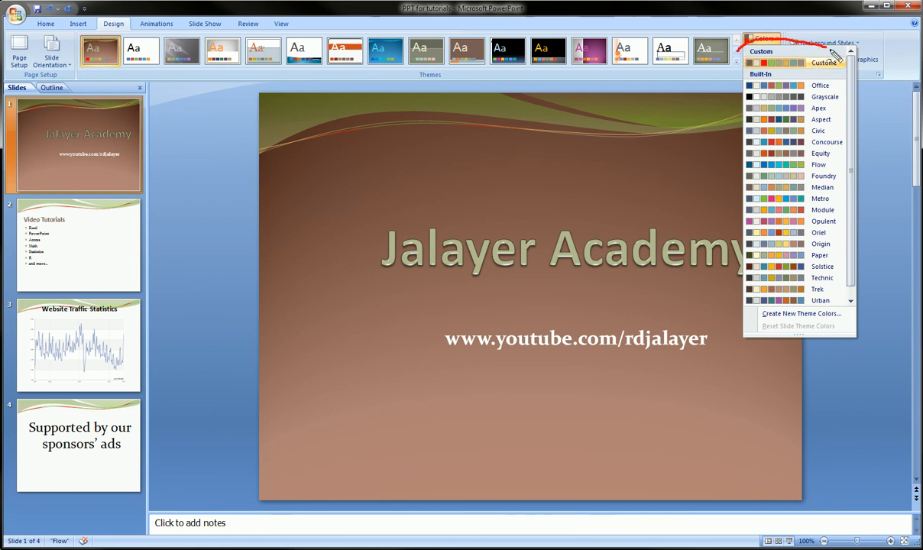
left_click(764, 38)
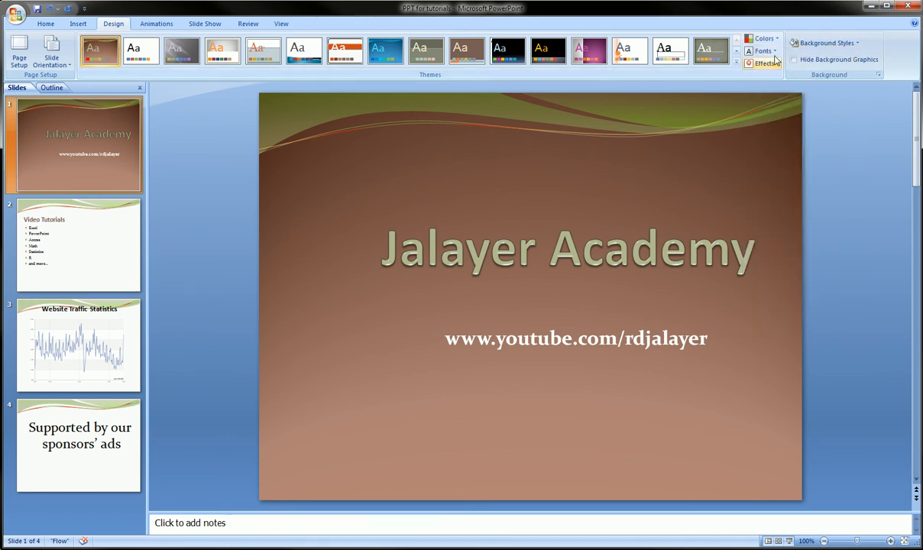
Step: Pick a new sans-serif theme font set and review it on the title and sponsors slides
left_click(761, 50)
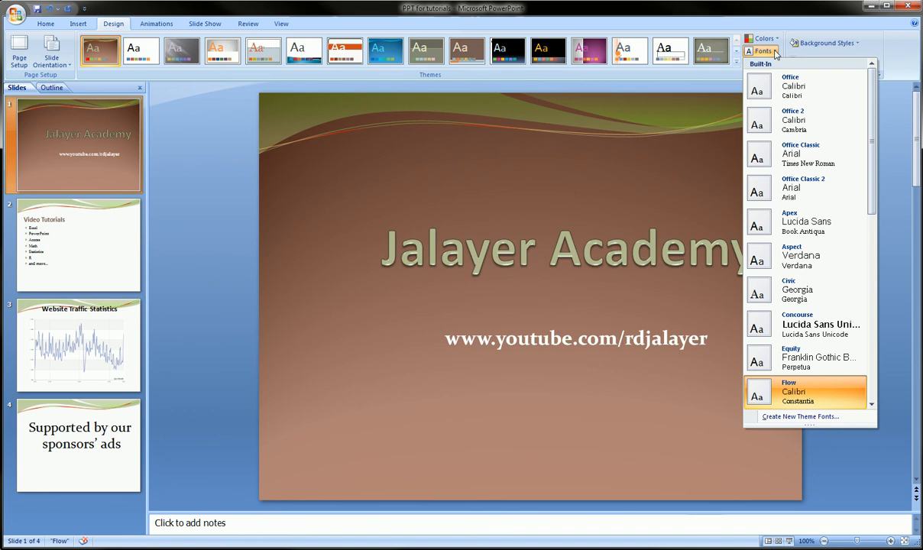
mouse_move(802, 153)
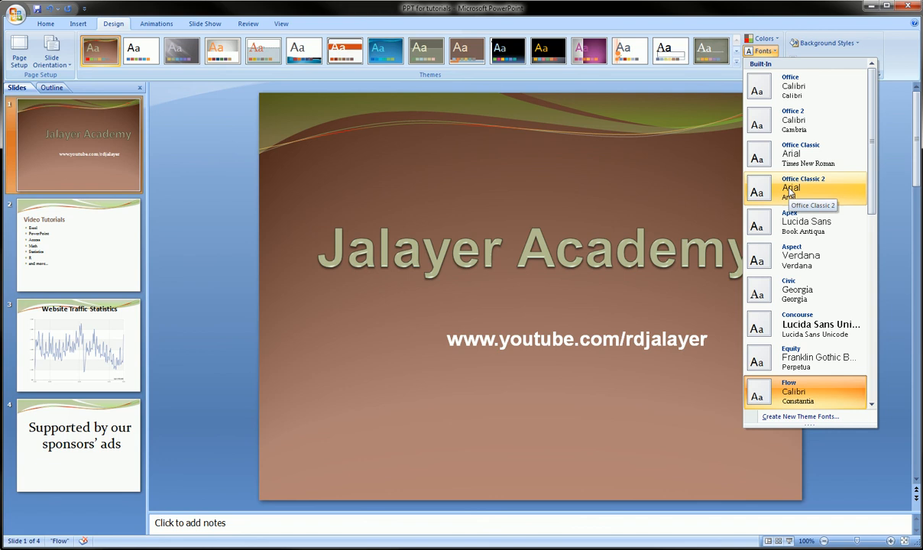
mouse_move(791, 227)
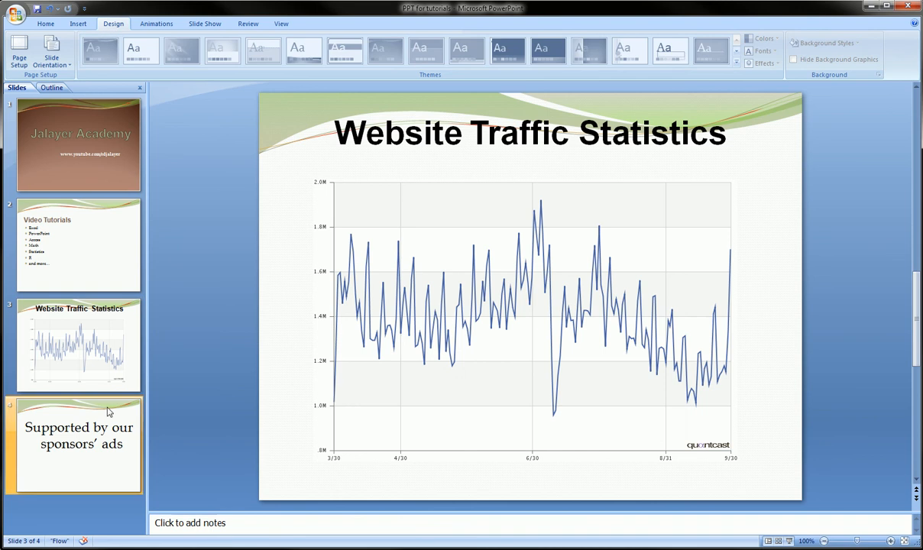
left_click(78, 146)
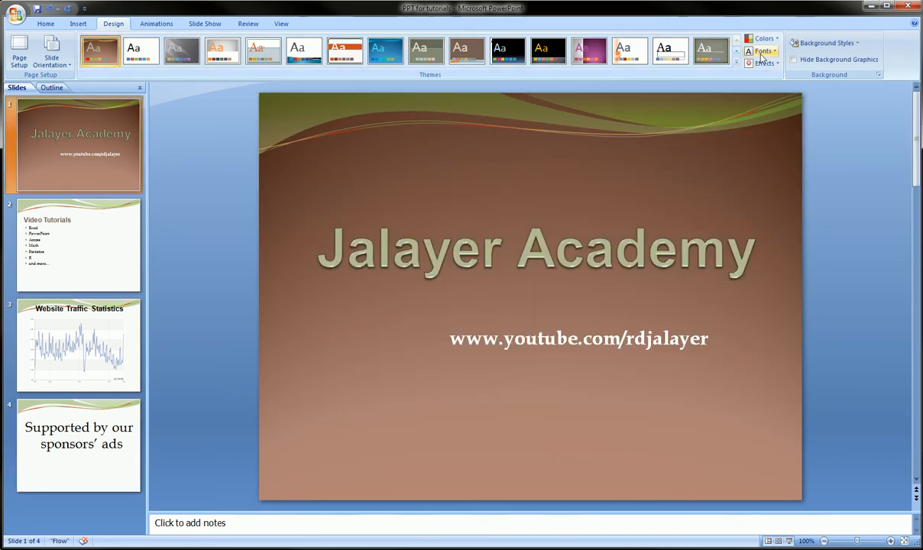
left_click(761, 52)
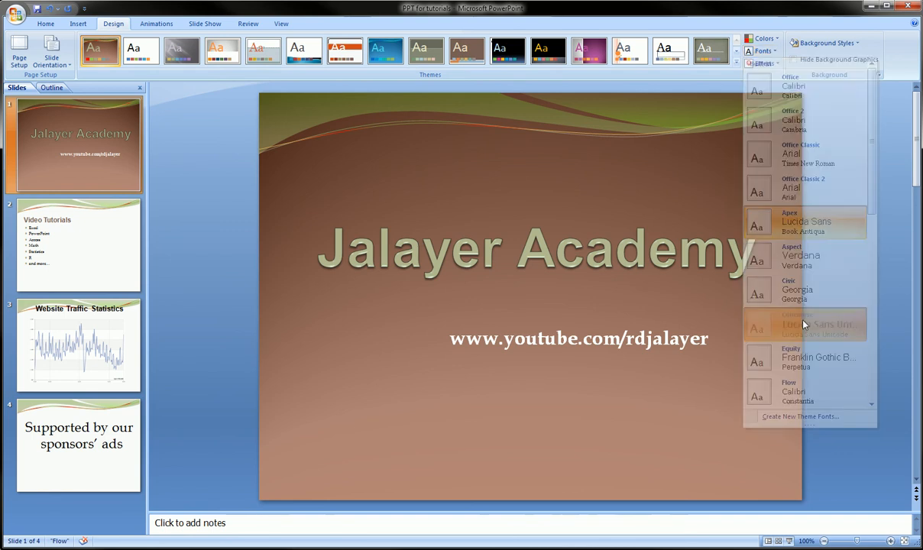
left_click(80, 245)
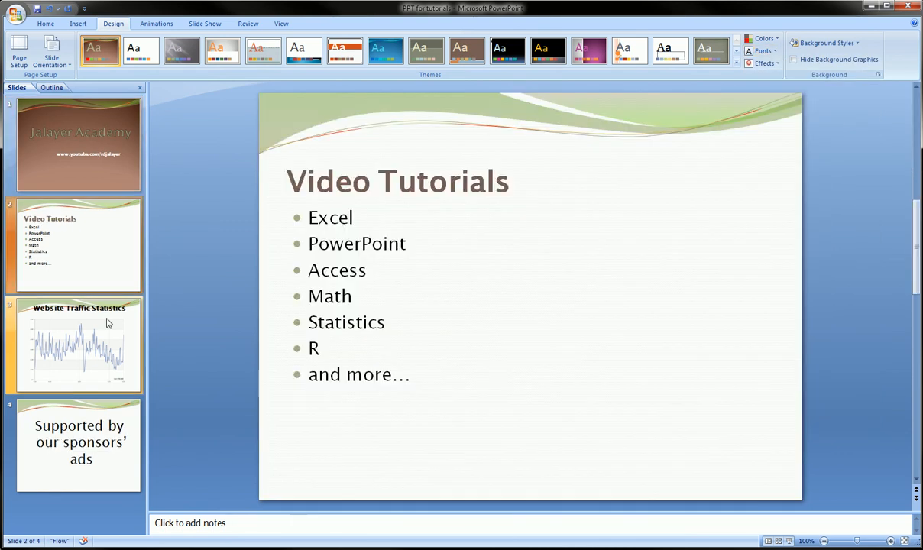
left_click(80, 446)
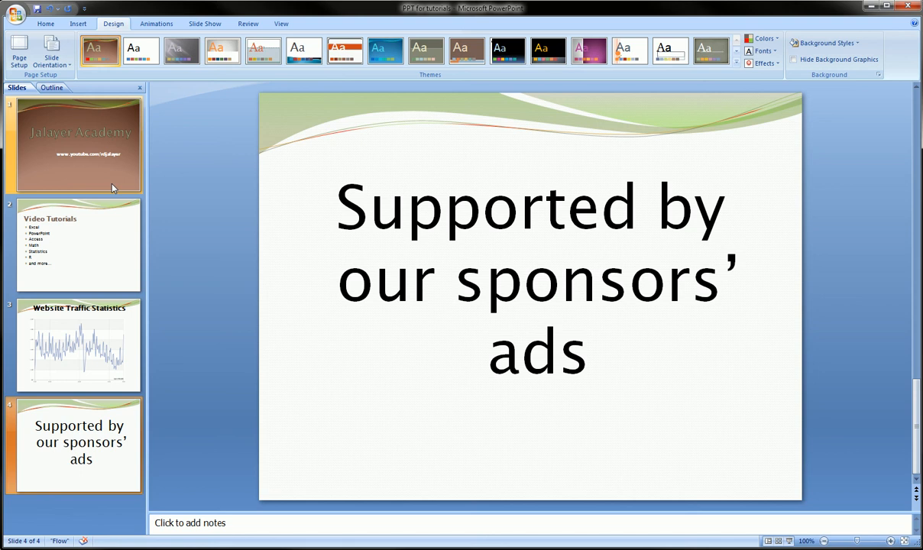
left_click(80, 145)
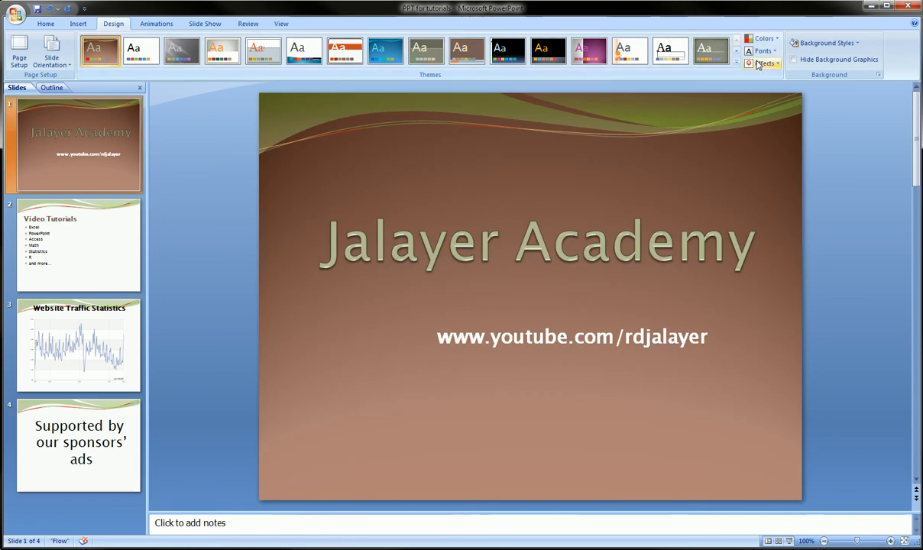
left_click(761, 64)
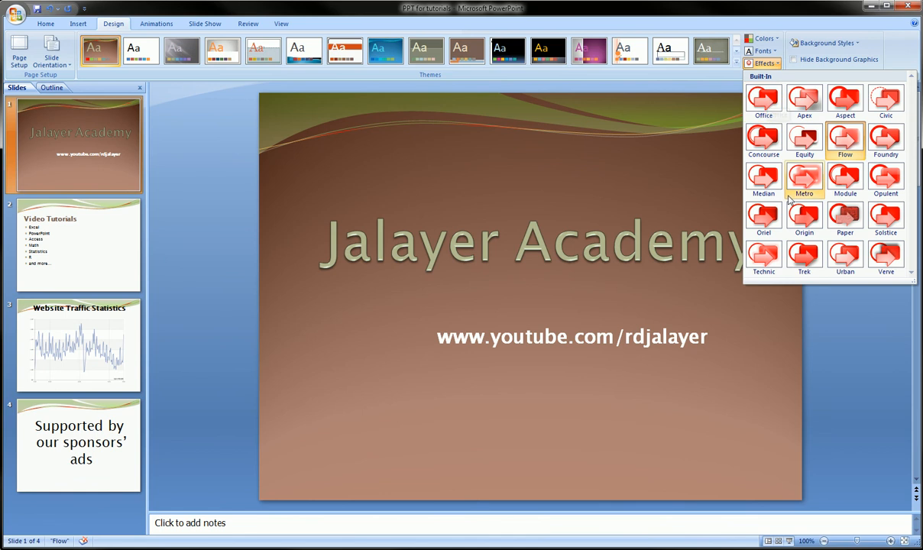
left_click(80, 243)
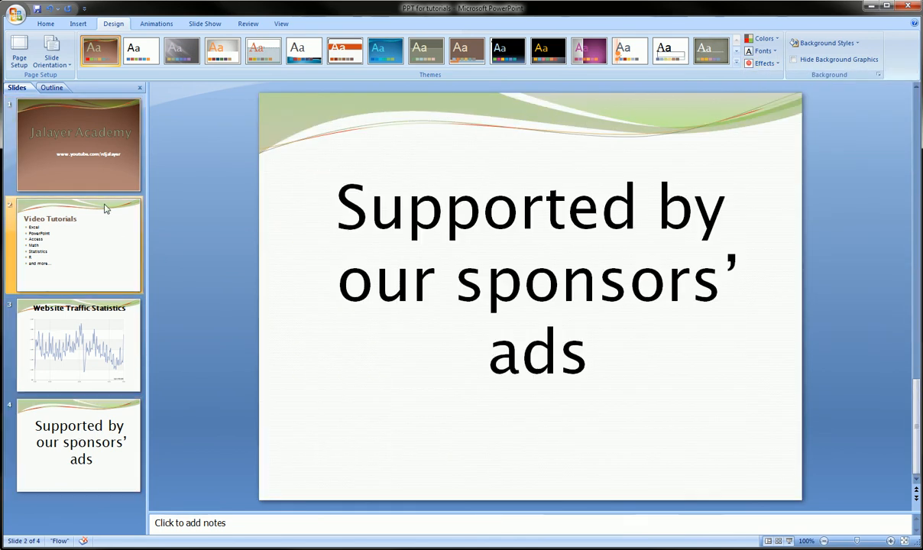
left_click(79, 145)
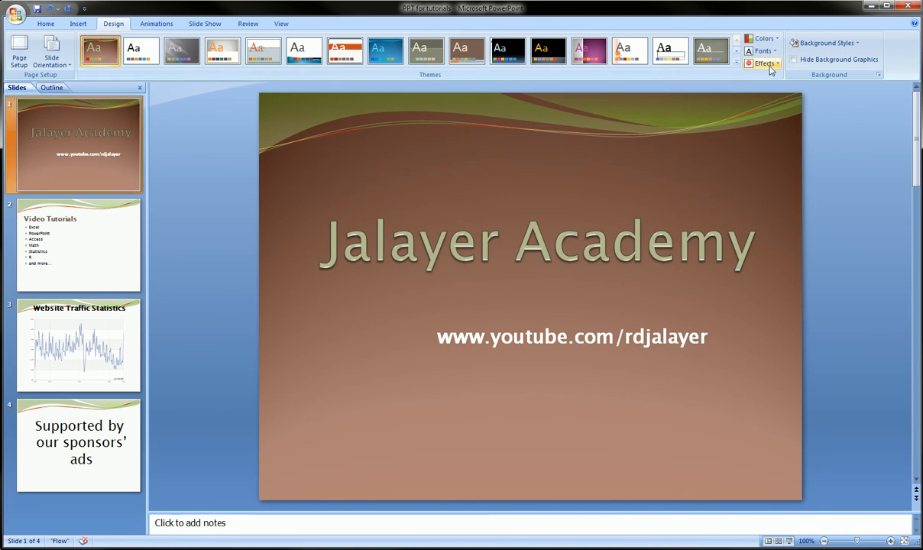
left_click(764, 64)
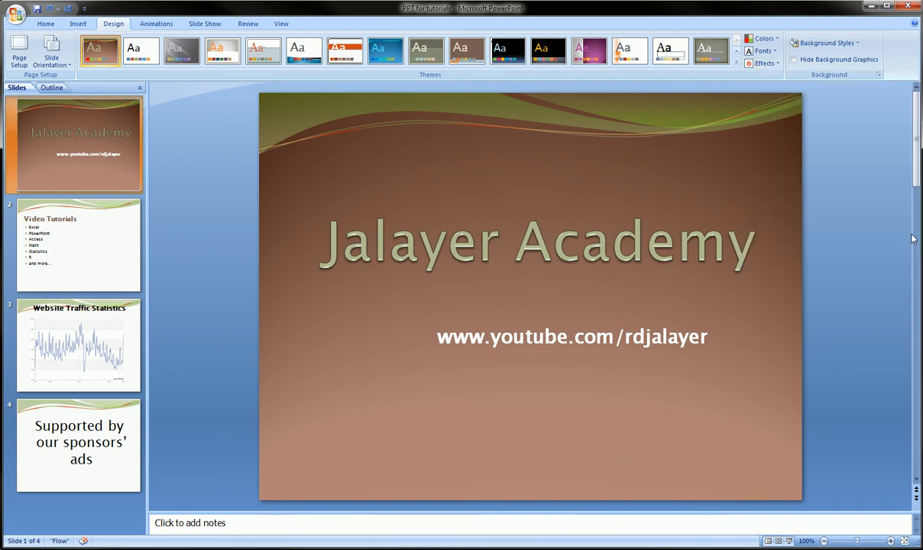
Step: Visit the Slide Show tab, then return to Design and apply the white orange-circle theme
left_click(205, 23)
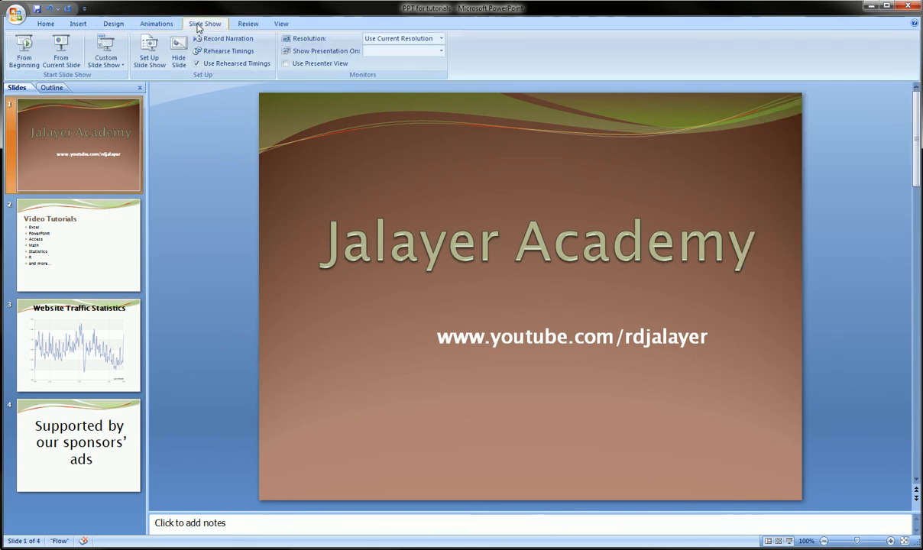
mouse_move(61, 52)
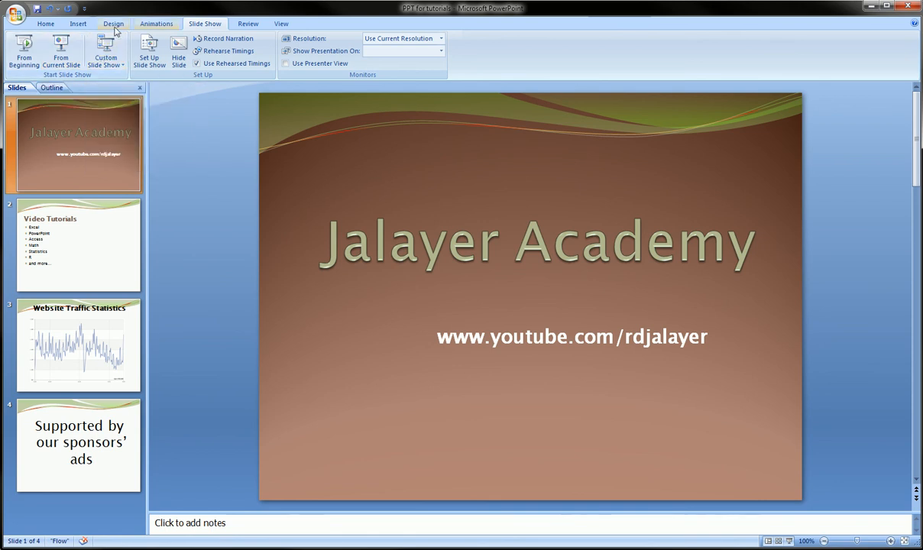
left_click(113, 23)
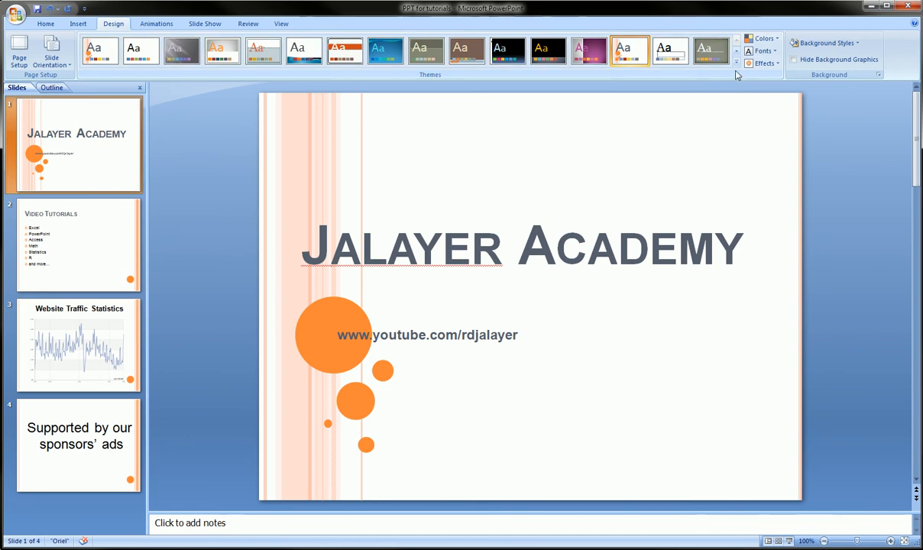
Step: Switch to a dark colour scheme giving a dark striped background with cream title text
left_click(763, 52)
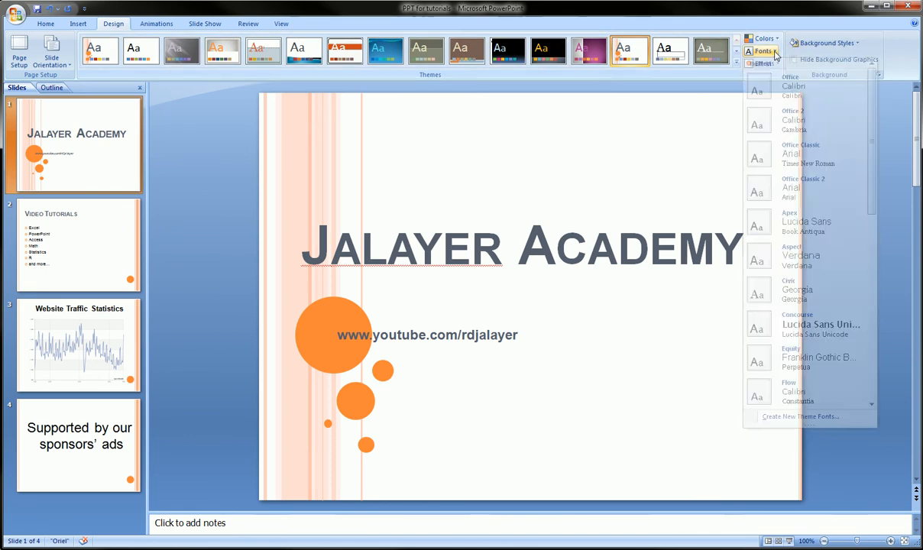
left_click(826, 43)
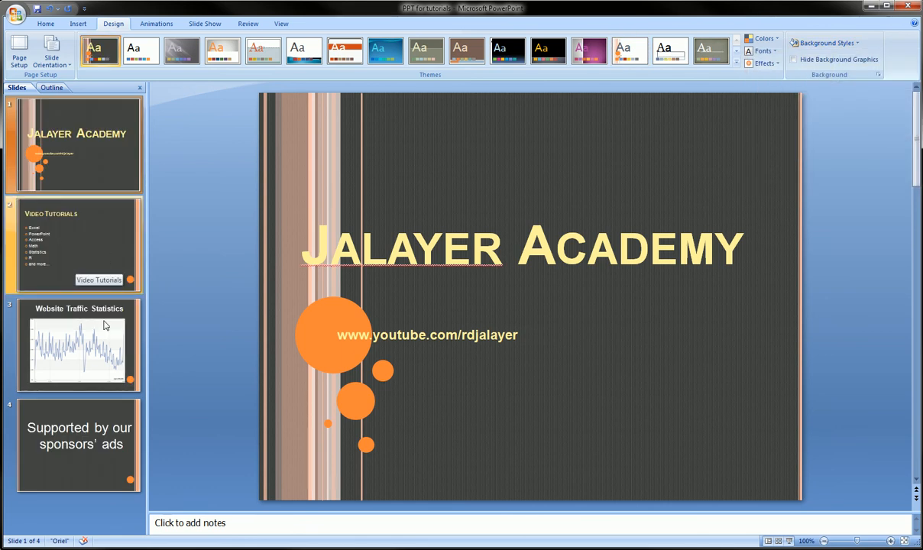
left_click(795, 59)
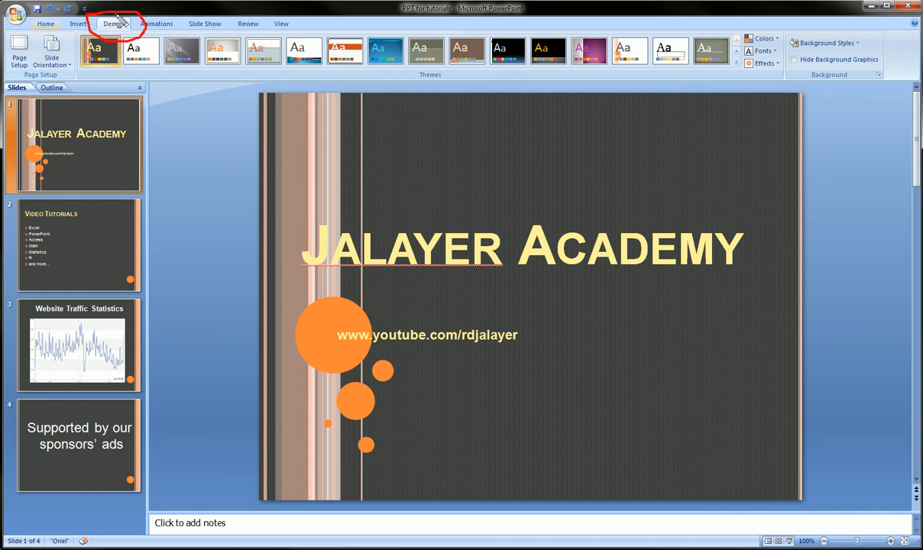
Step: Apply the Opulent theme to all slides and choose a different theme font set for its titles
left_click(223, 50)
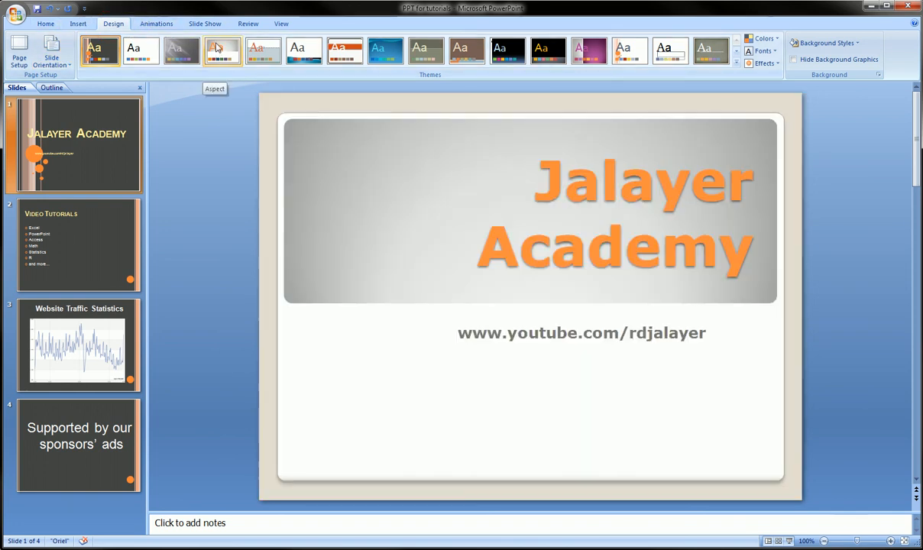
left_click(223, 50)
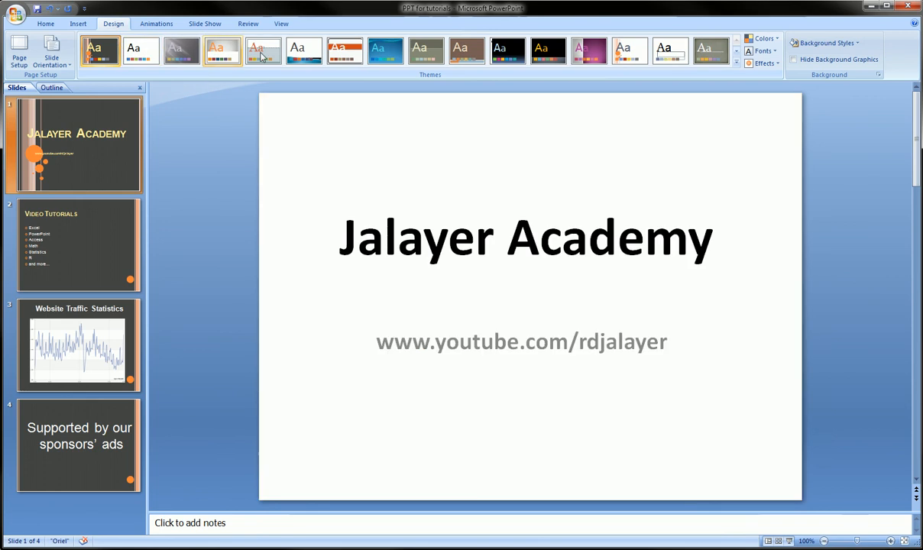
left_click(589, 50)
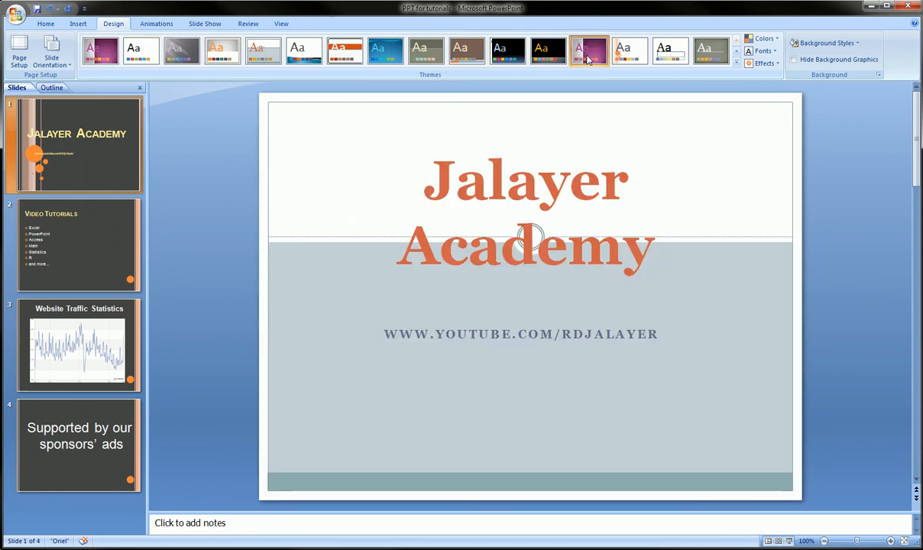
left_click(764, 38)
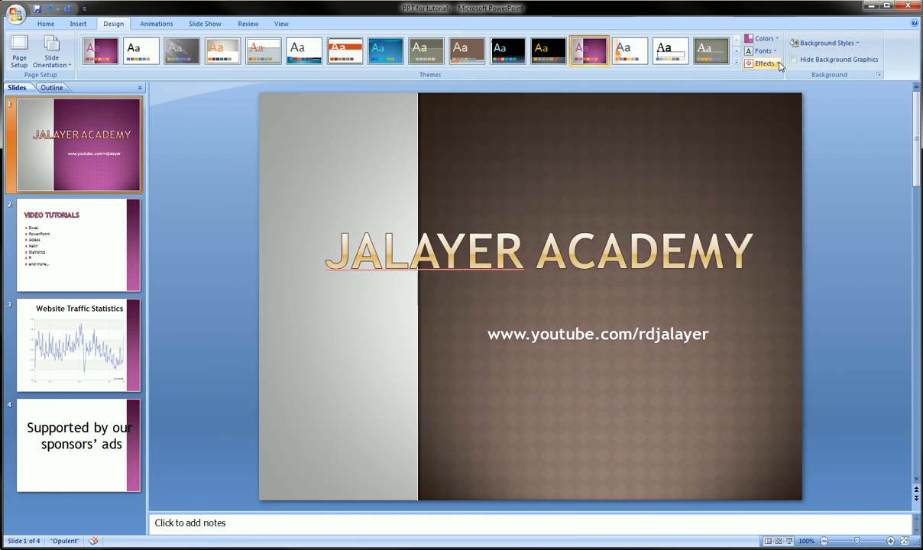
left_click(764, 50)
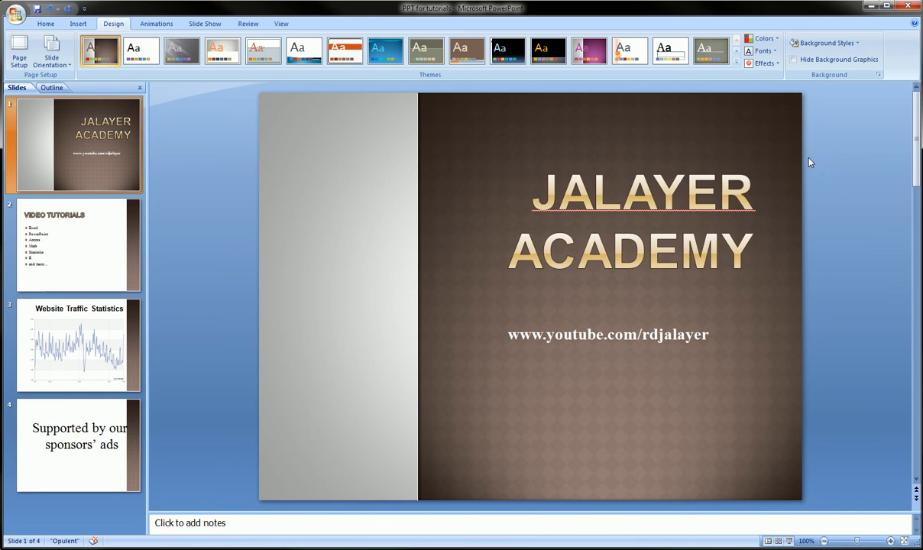
left_click(764, 63)
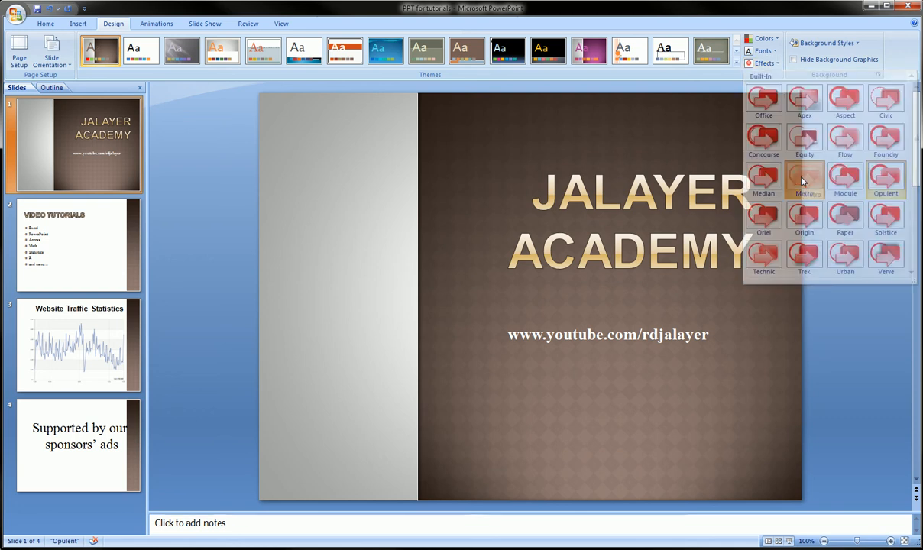
Step: Apply a grey diamond-patterned background style and keep background graphics visible after toggling them off and on
left_click(826, 43)
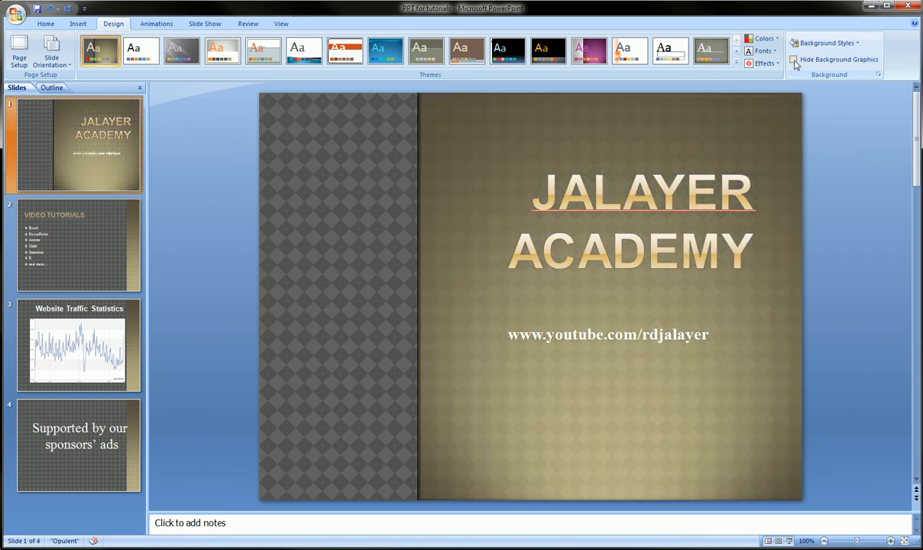
left_click(793, 59)
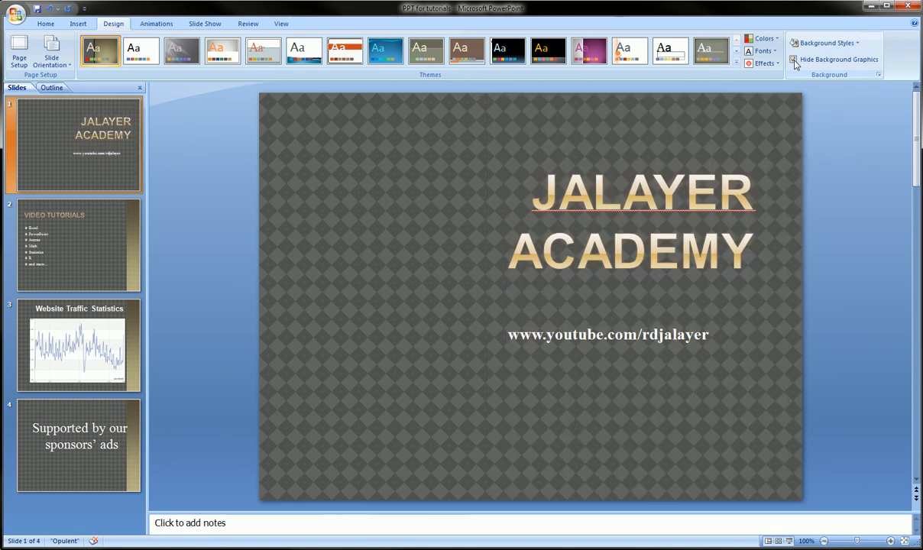
left_click(794, 60)
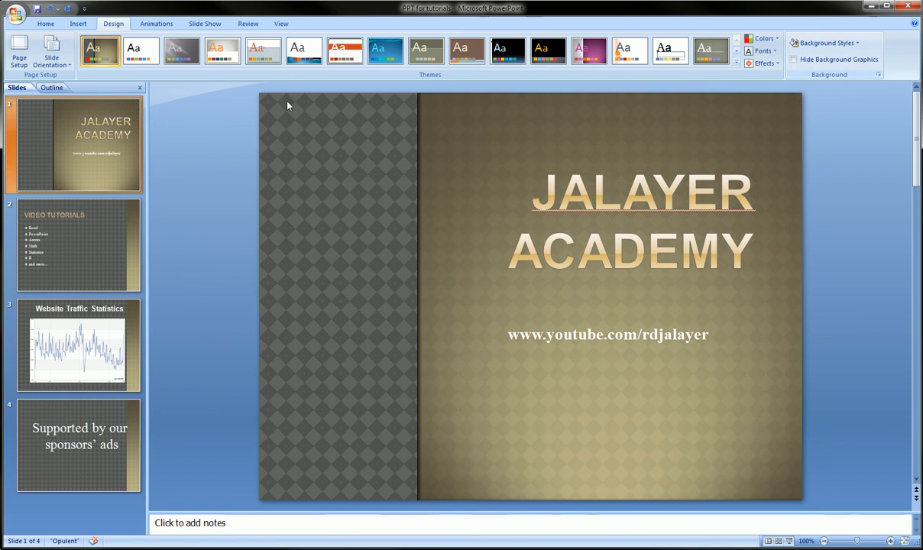
left_click(52, 58)
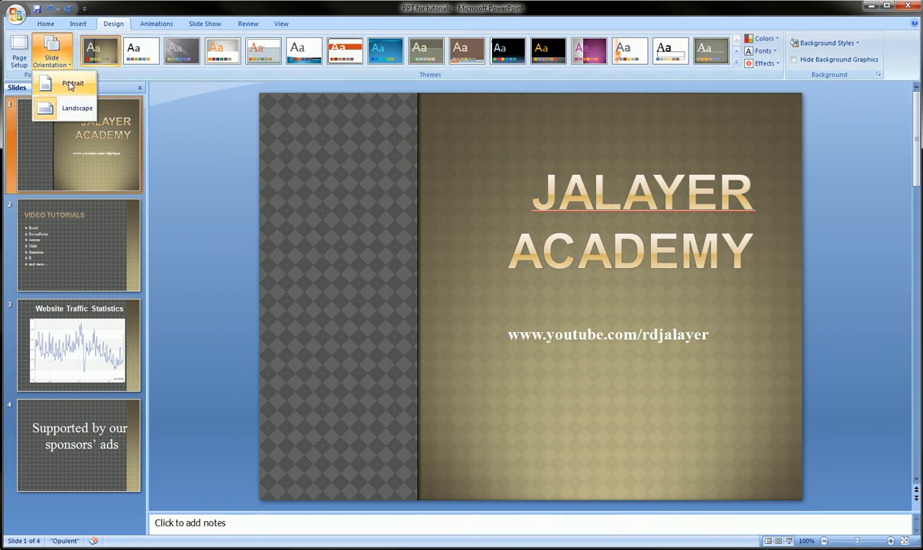
left_click(70, 82)
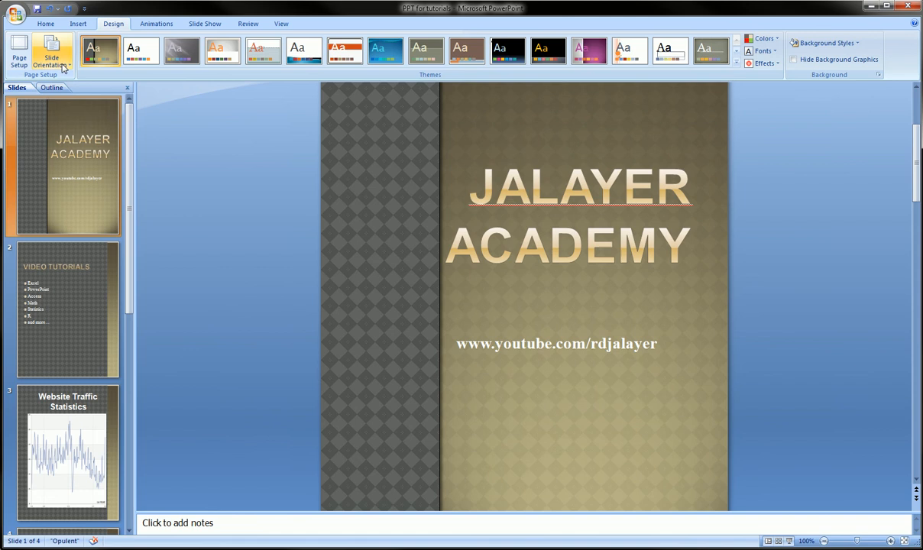
left_click(52, 59)
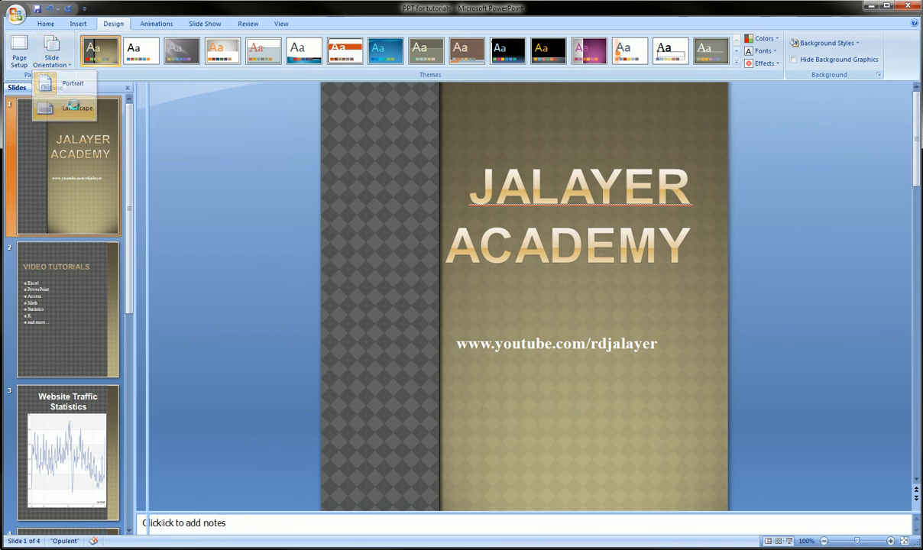
left_click(76, 107)
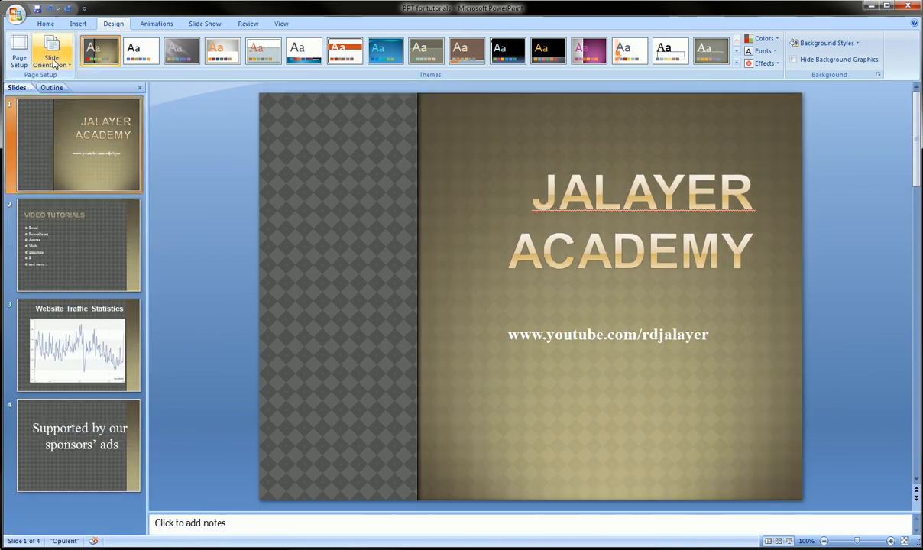
mouse_move(52, 58)
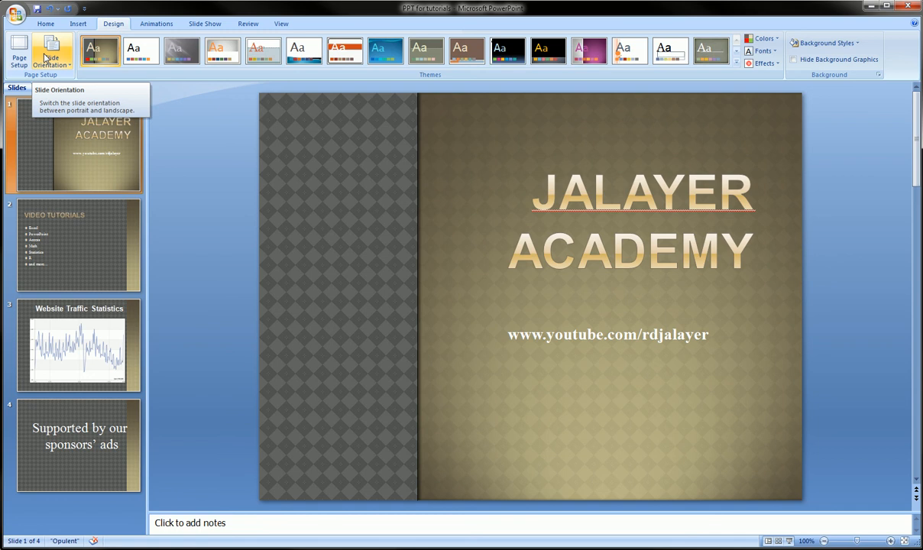